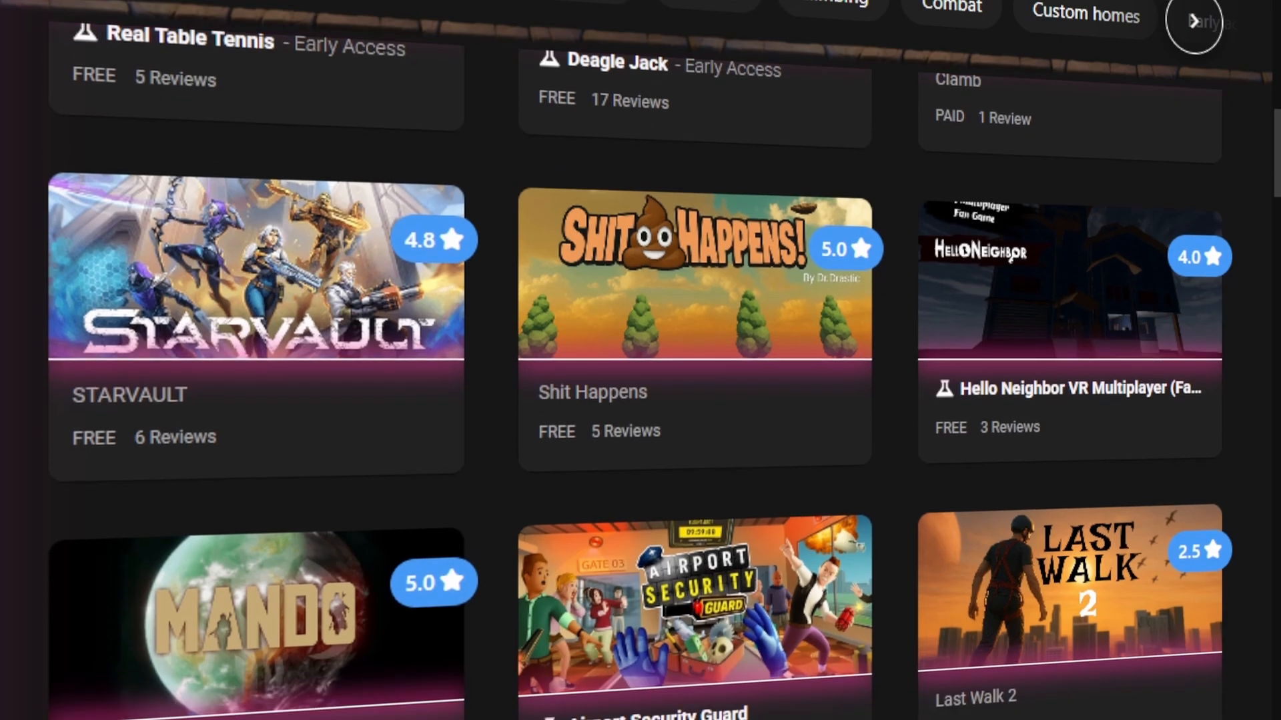
{"action": "scroll", "scroll_direction": "down", "scroll_amount": 3}
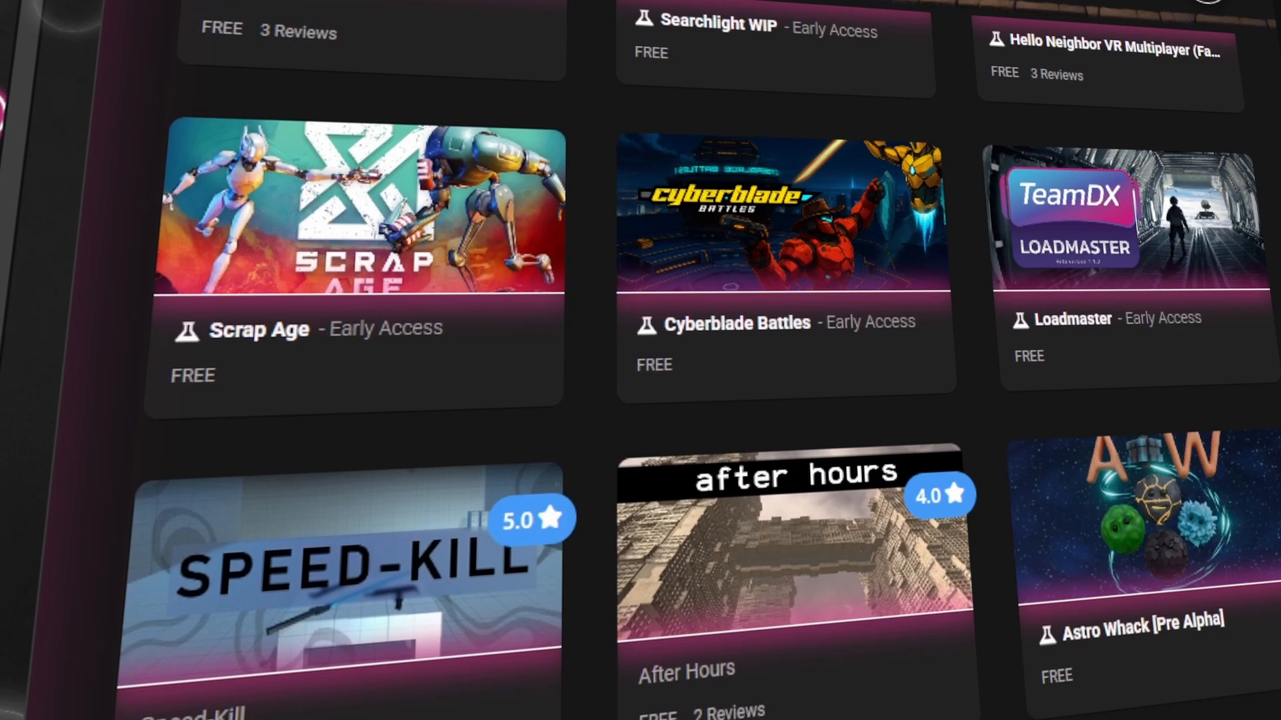
{"action": "scroll", "scroll_direction": "down", "scroll_amount": 3}
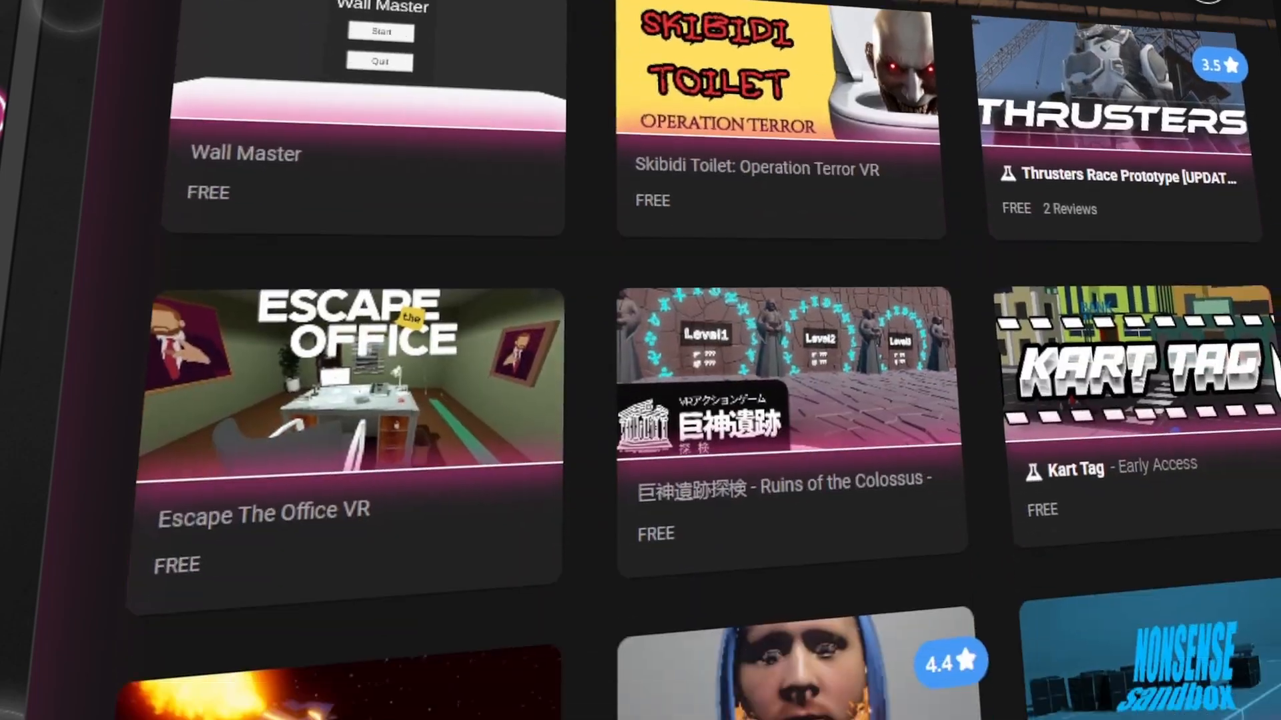
{"action": "scroll", "scroll_direction": "down", "scroll_amount": 3}
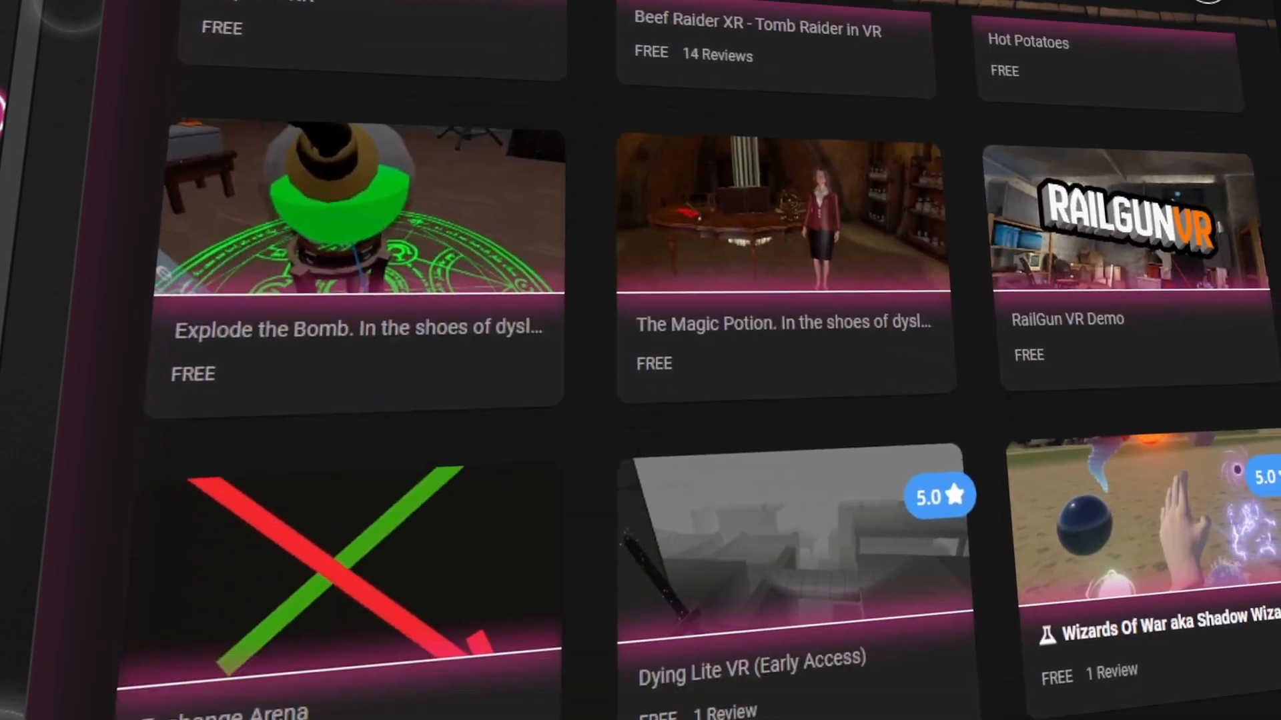
{"action": "scroll", "scroll_direction": "down", "scroll_amount": 3}
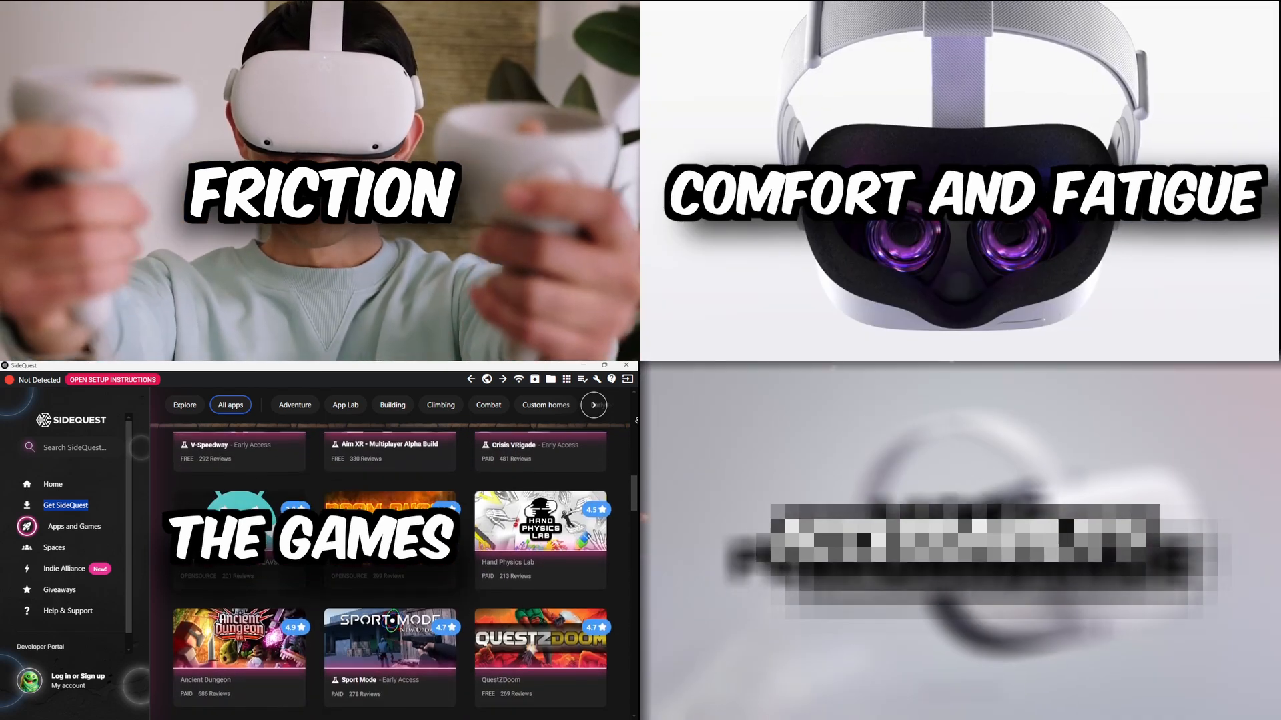
{"action": "scroll", "scroll_direction": "down", "scroll_amount": 3}
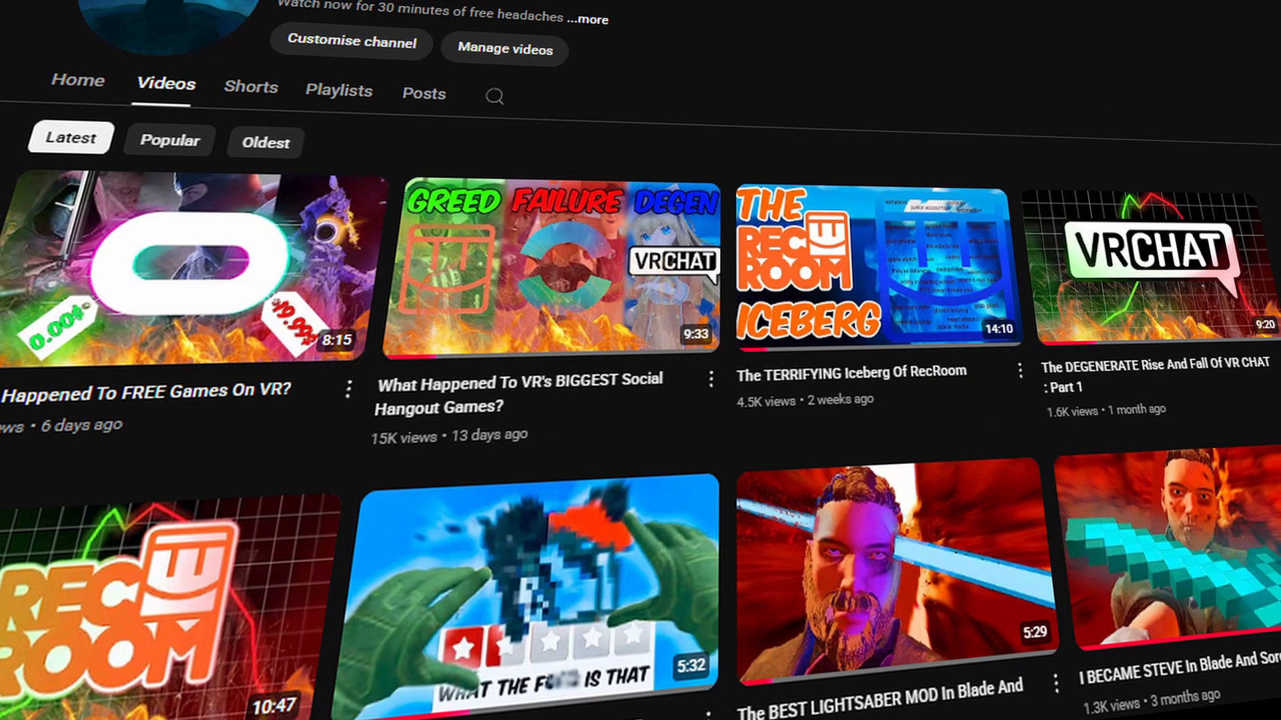
{"action": "scroll", "scroll_direction": "down", "scroll_amount": 3}
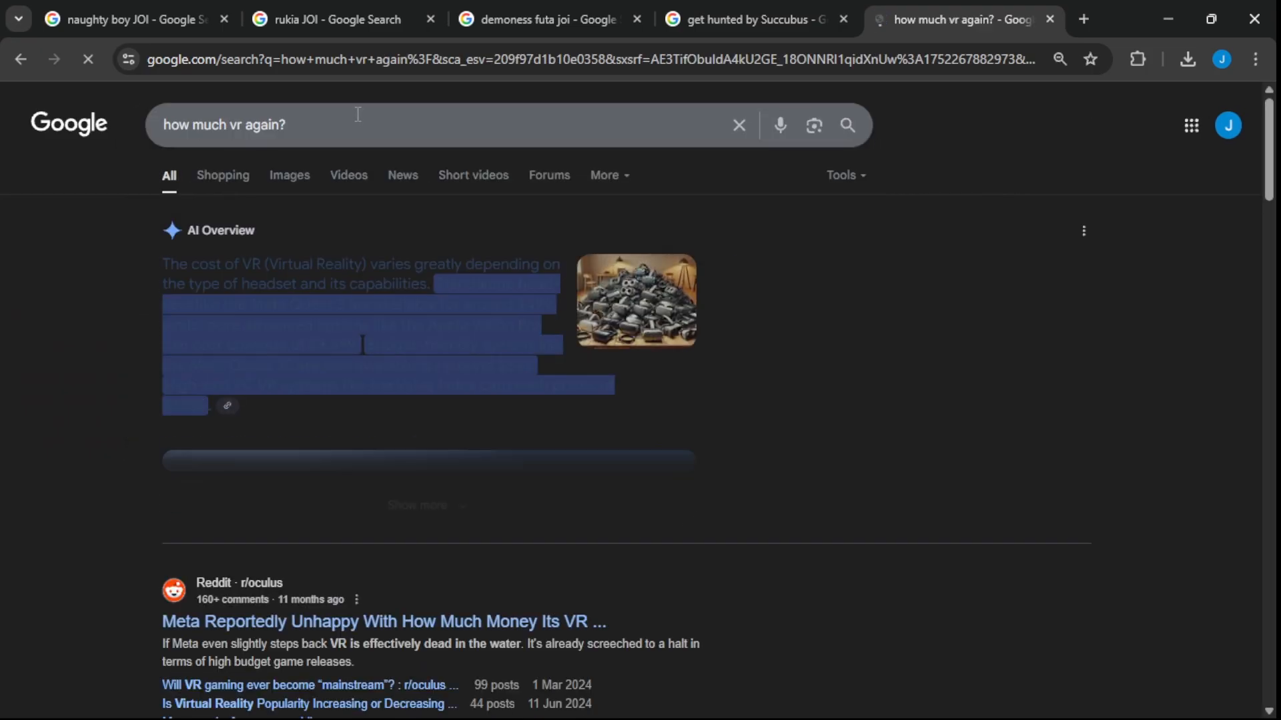
{"action": "type", "text": "where can i find 8ft tall futanari demon women to take turns on me?#"}
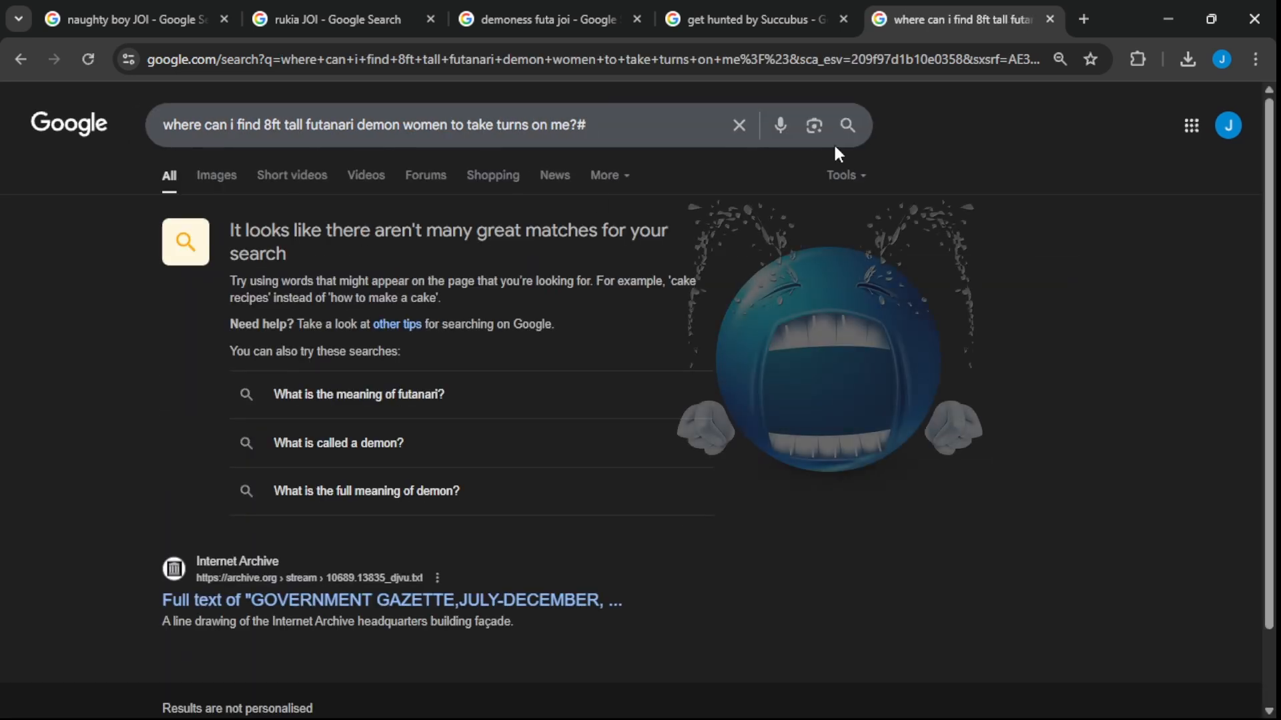
{"action": "mouse_move", "coordinate": [964, 19]}
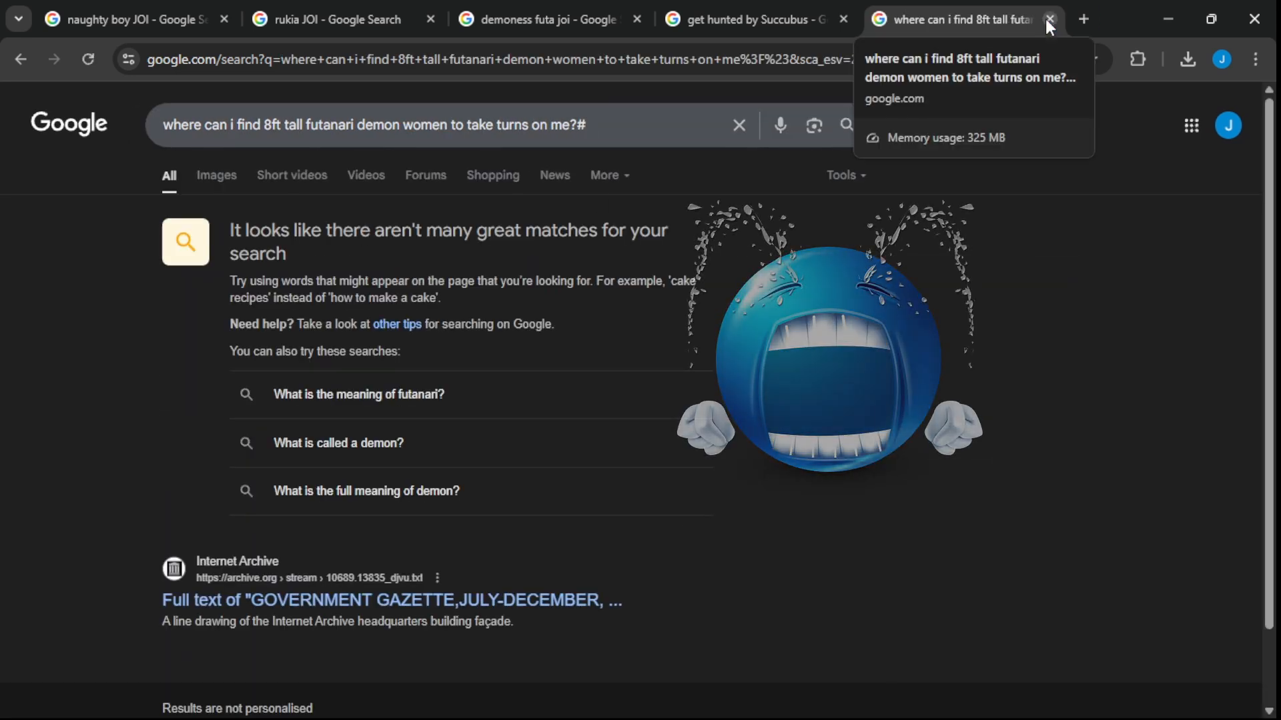